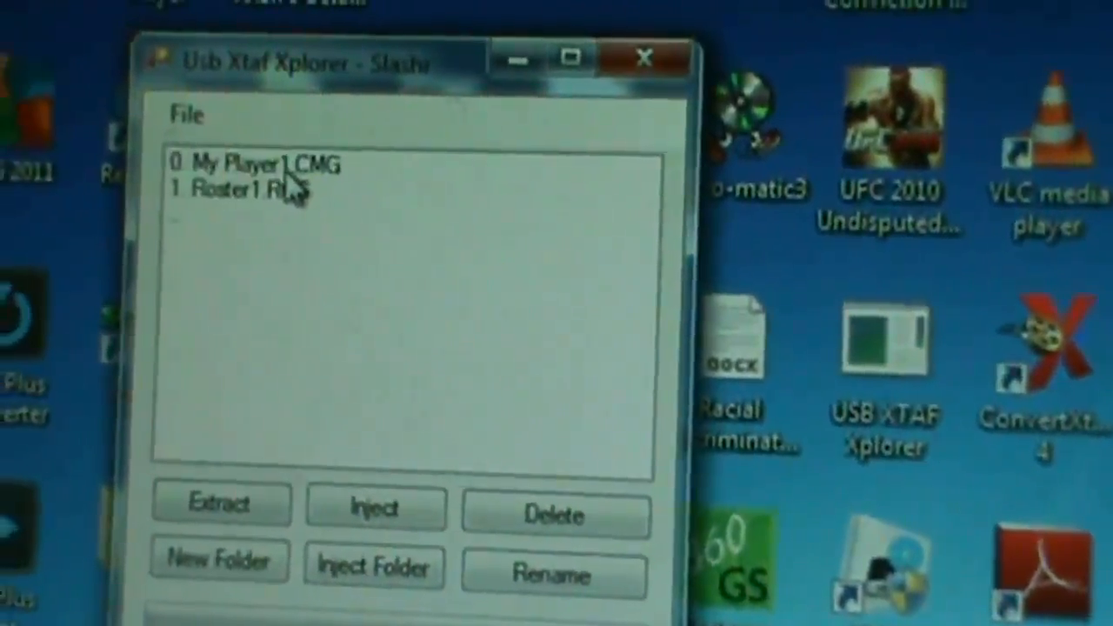
Extract My Player1.CMG from the USB drive and save it to the Desktop.
left_click(261, 165)
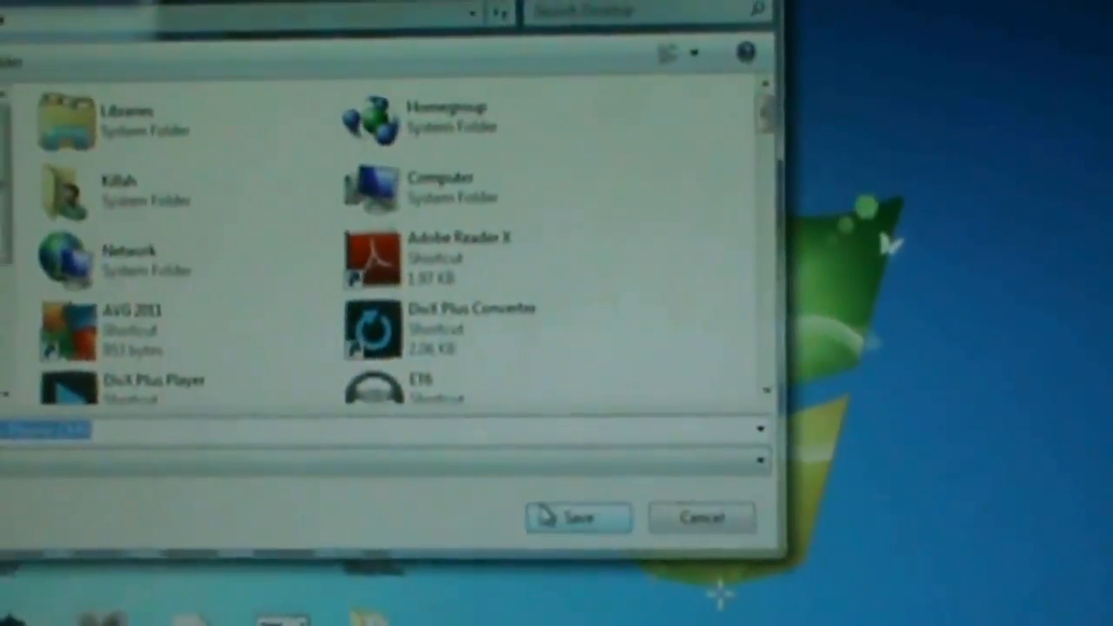
left_click(578, 517)
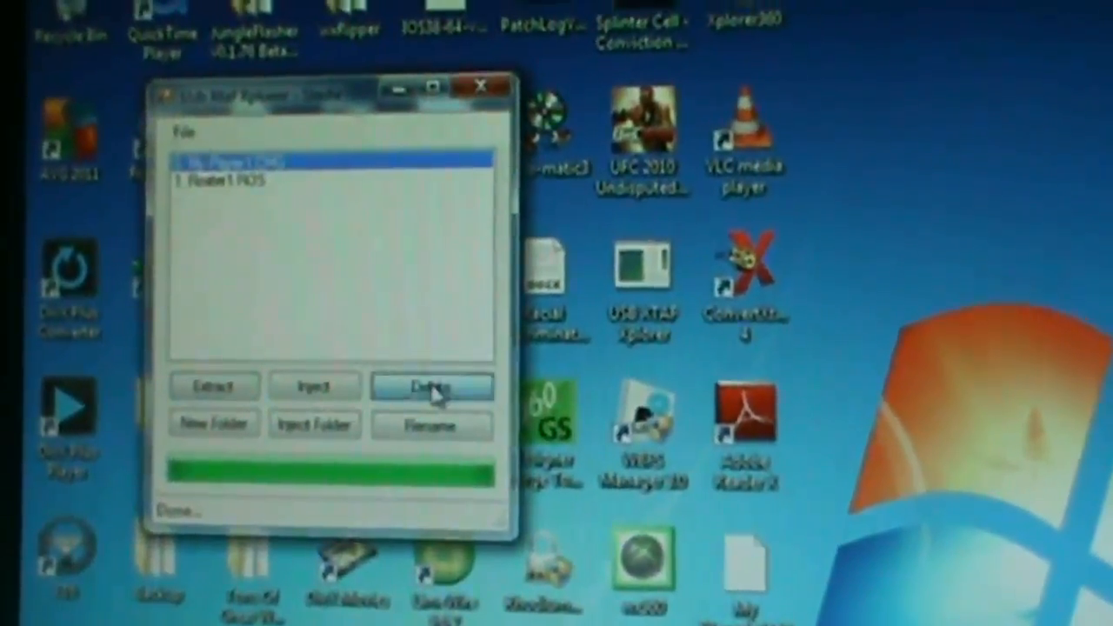
left_click(432, 385)
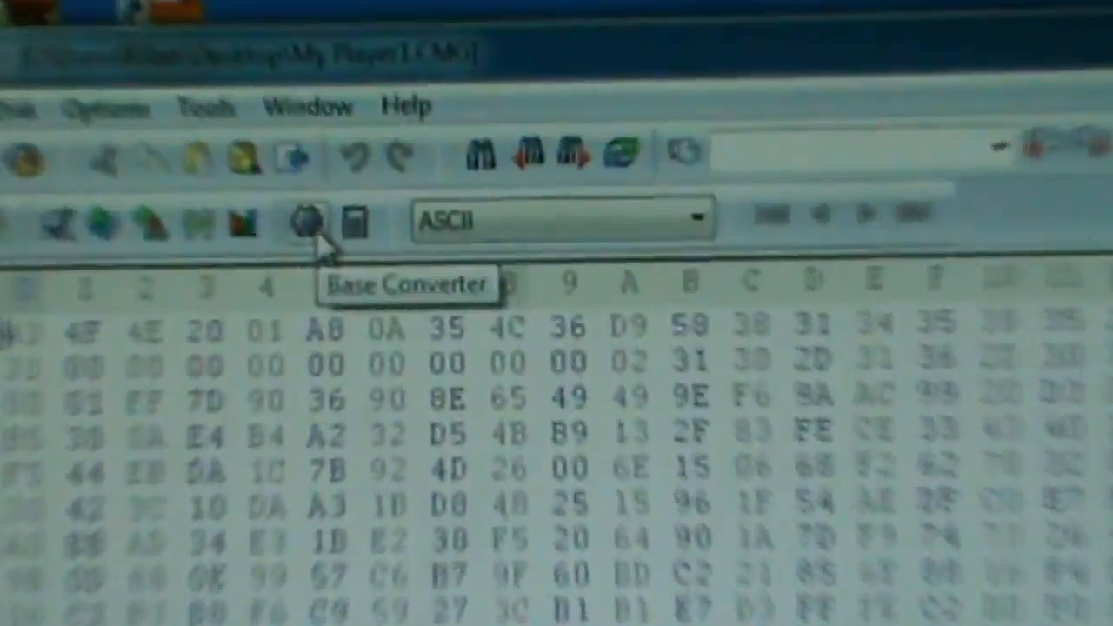
Convert 400 skill points to hex in the Base Converter.
left_click(302, 222)
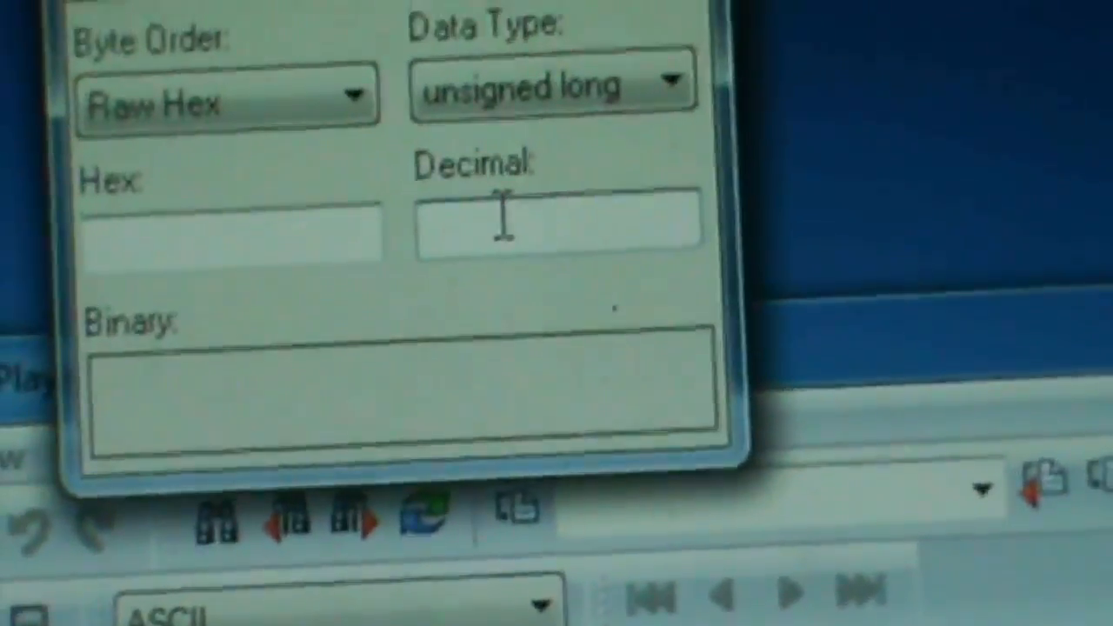
type("400")
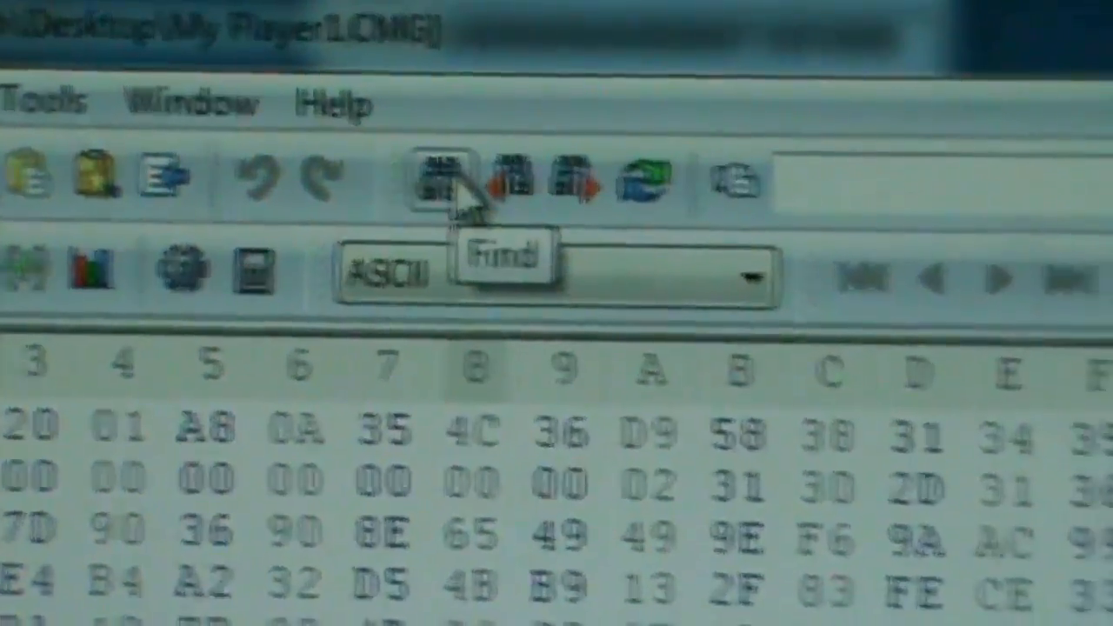
Search the save for the hex value 00000190 to locate the skill points.
left_click(453, 174)
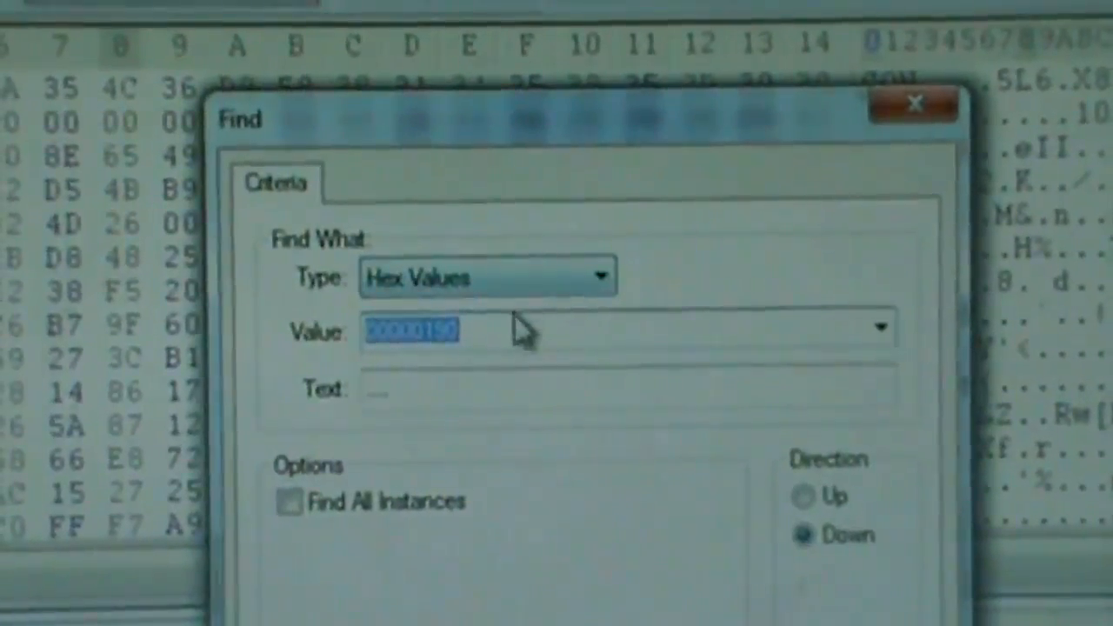
right_click(413, 332)
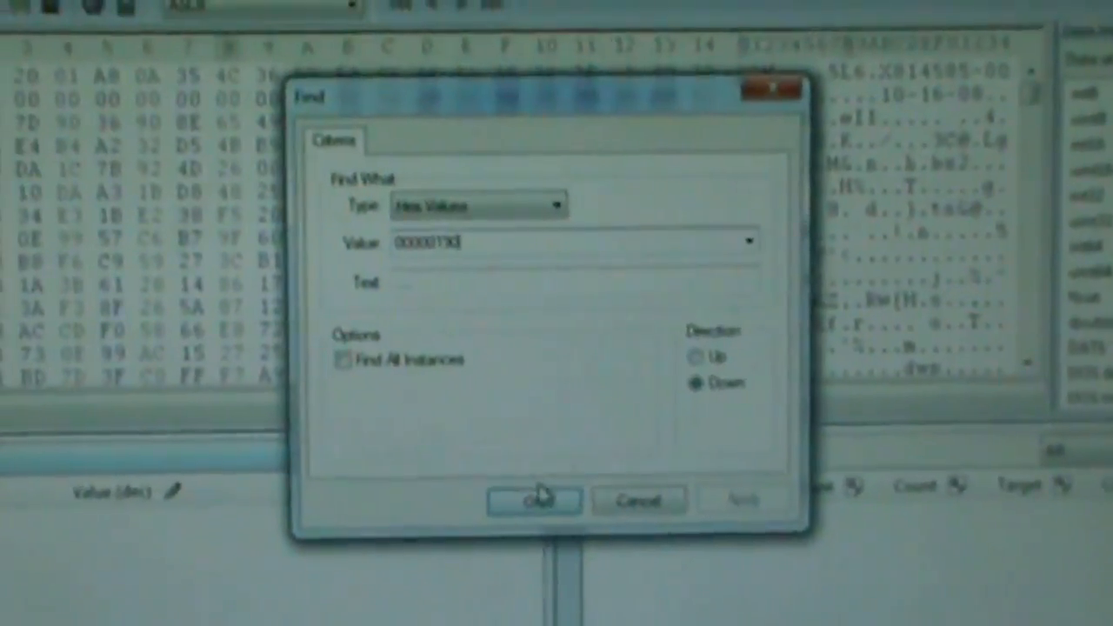
left_click(534, 498)
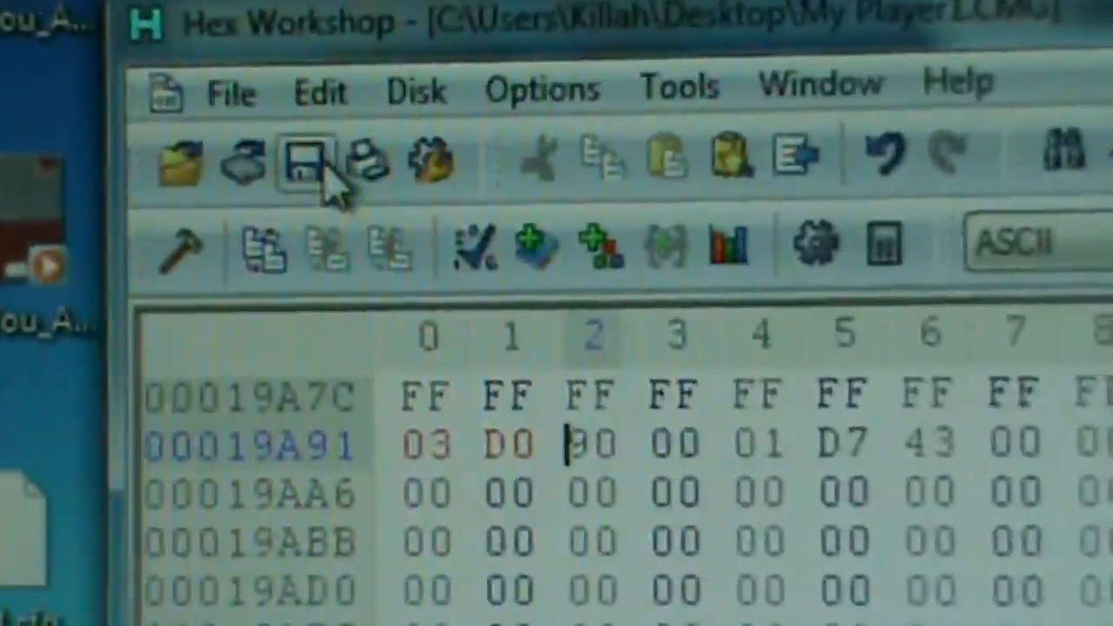
Save the save file with the skill-point bytes changed to 0003D090 (250,000).
left_click(309, 161)
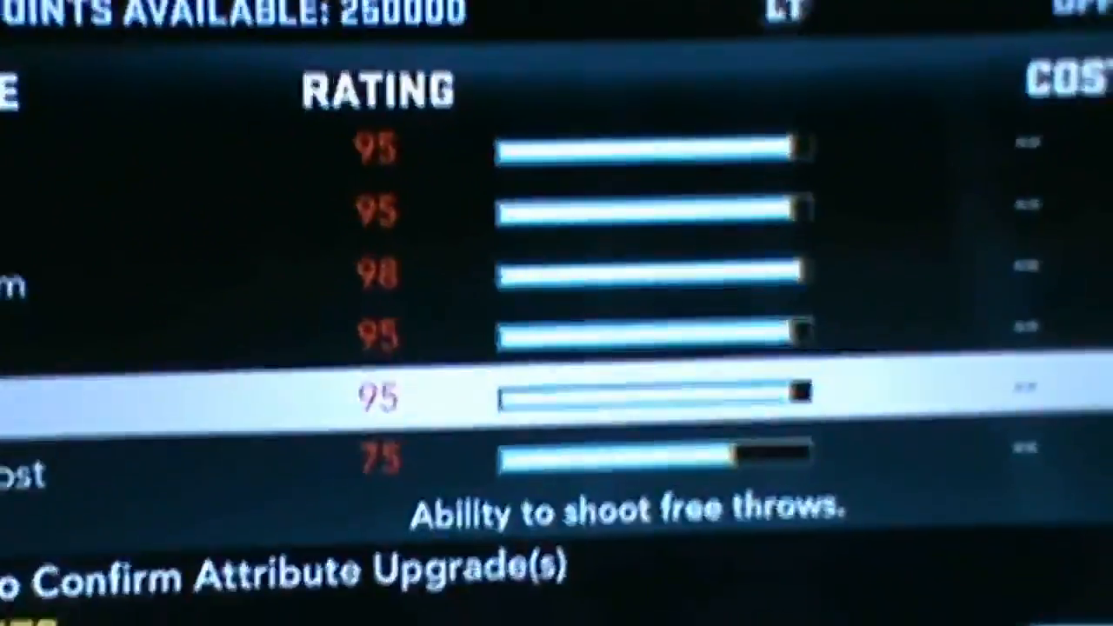
Scroll the upgrade screen's attribute list to review the ratings.
scroll("down", 3)
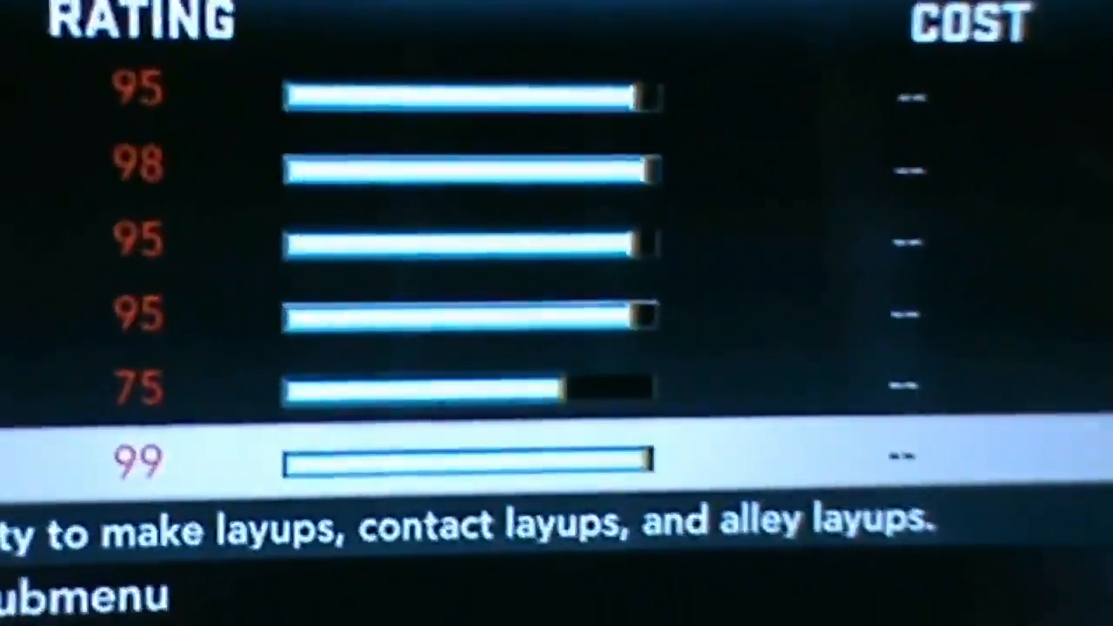